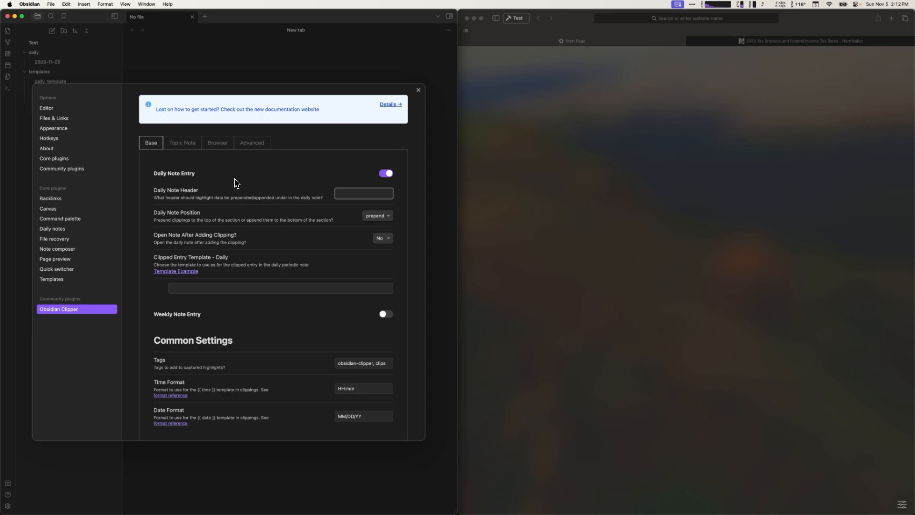
mouse_move(220, 186)
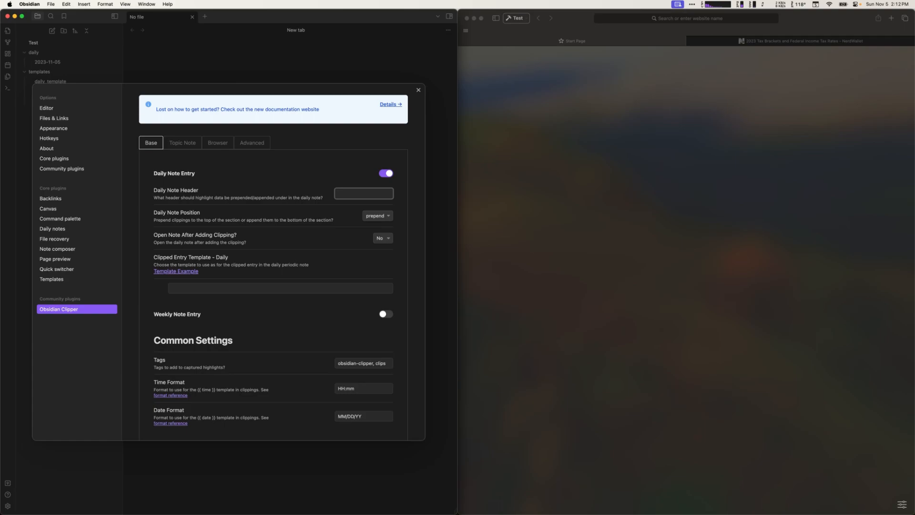
mouse_move(298, 189)
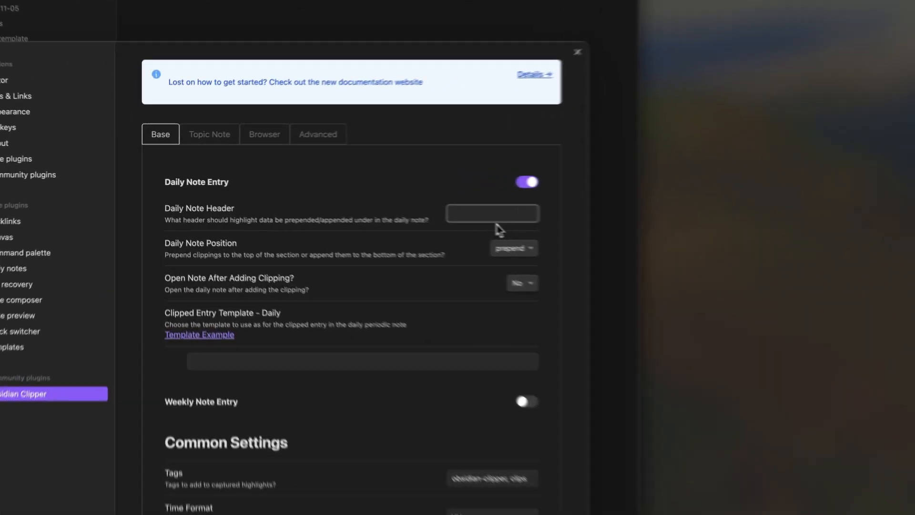
Step: Change the Daily Note Header field to 'Clipped', keeping clippings set to prepend
text(d)
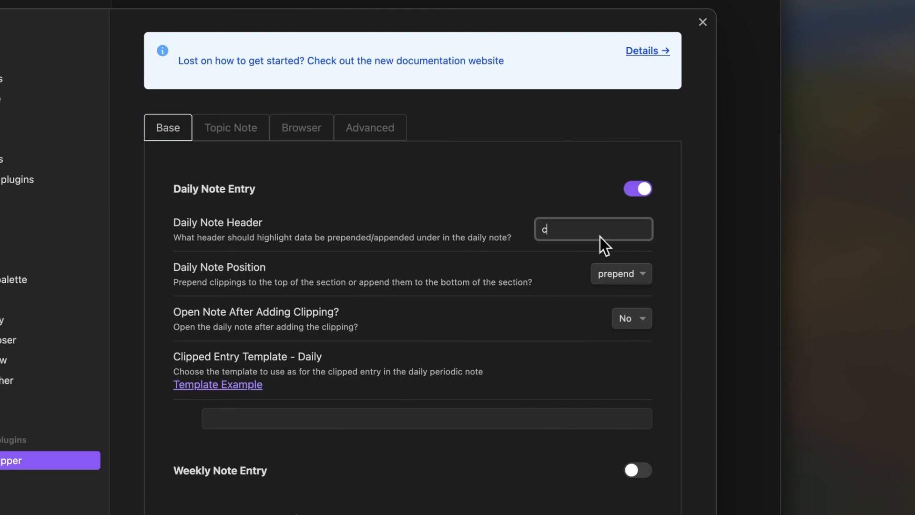
text(Clipped)
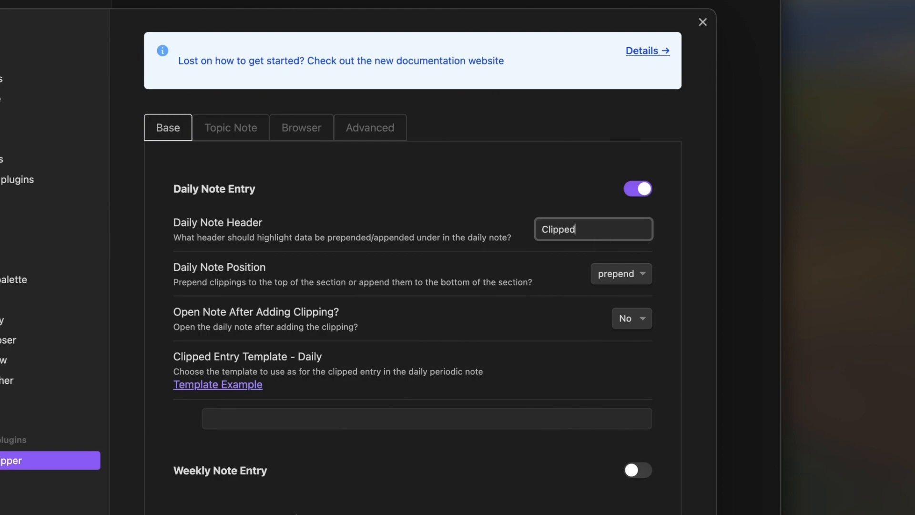
mouse_move(619, 286)
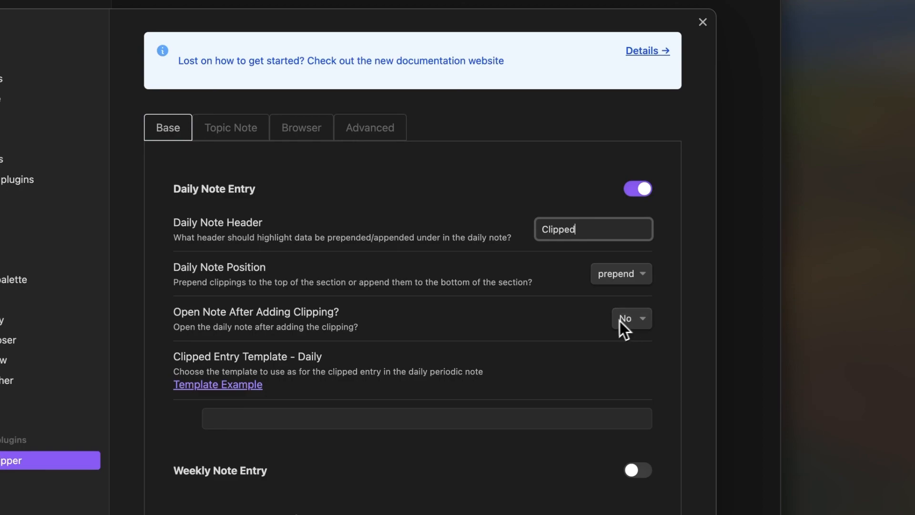
mouse_move(612, 340)
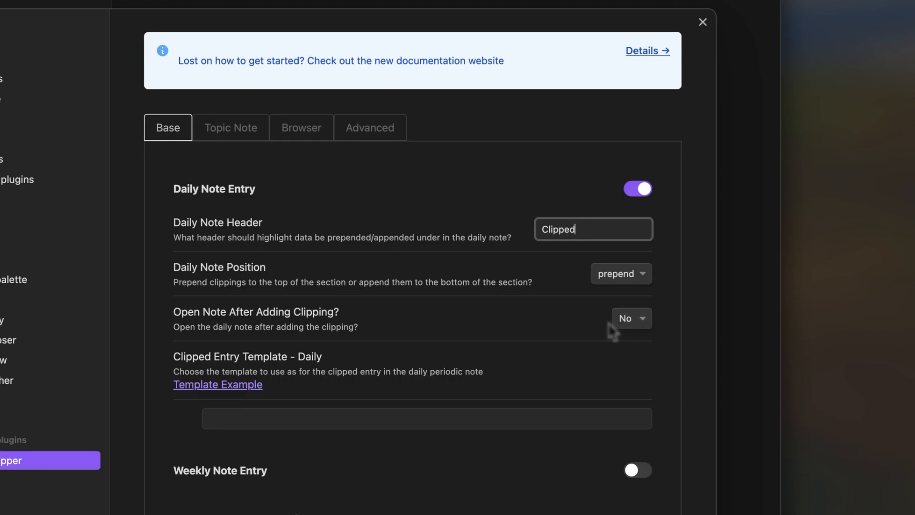
mouse_move(578, 340)
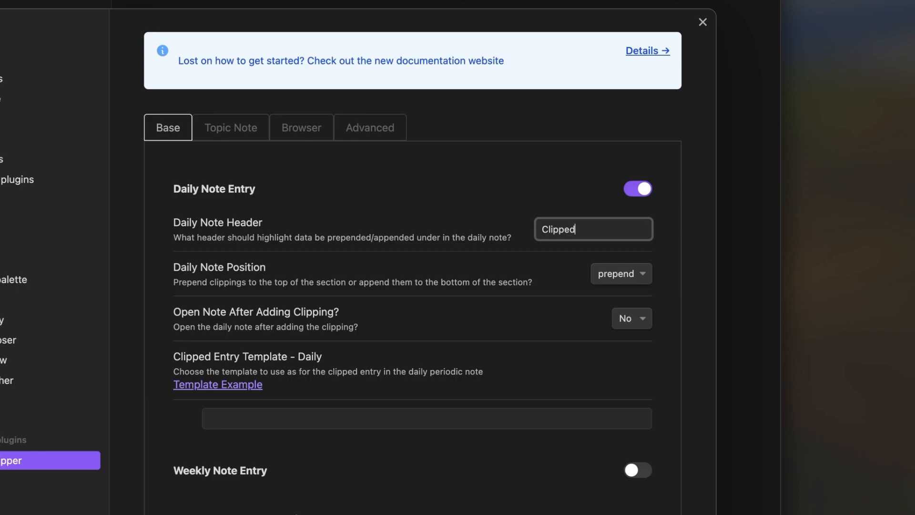
mouse_move(520, 387)
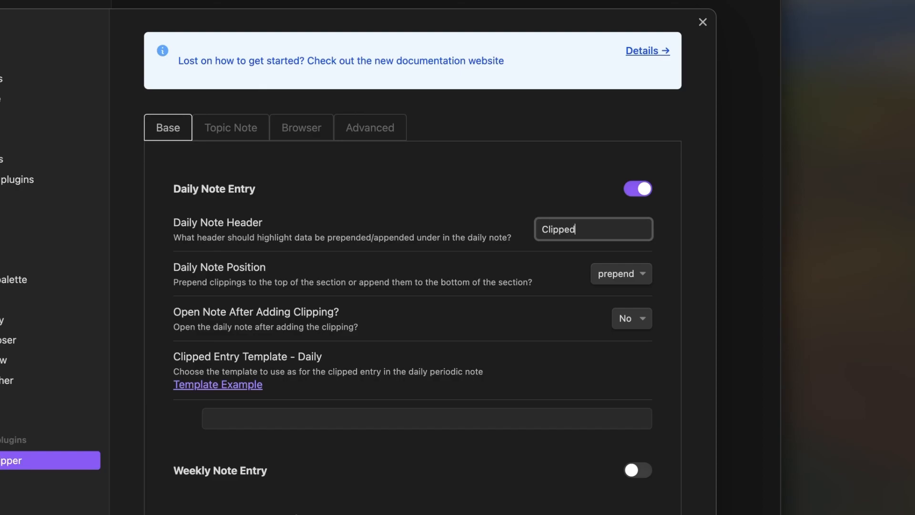
click(301, 128)
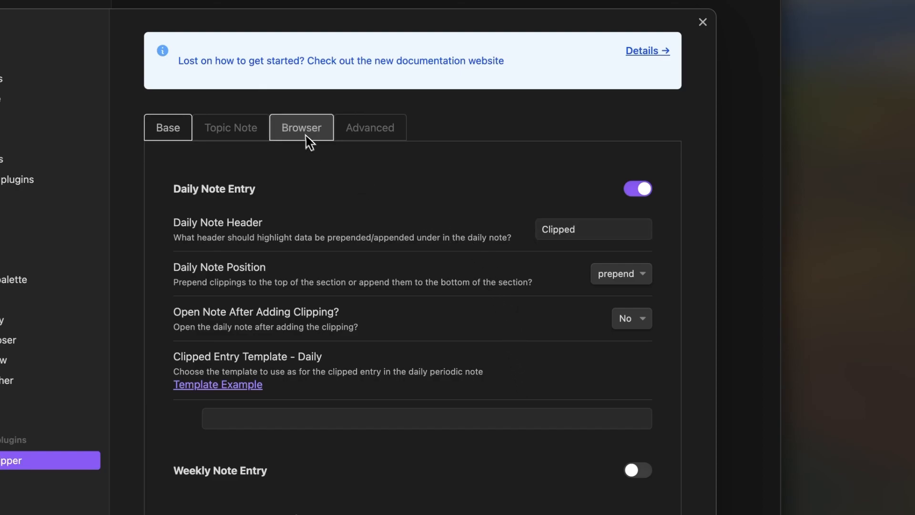
Step: Show the Browser settings with the bookmarklet link and Chrome extension option
click(301, 128)
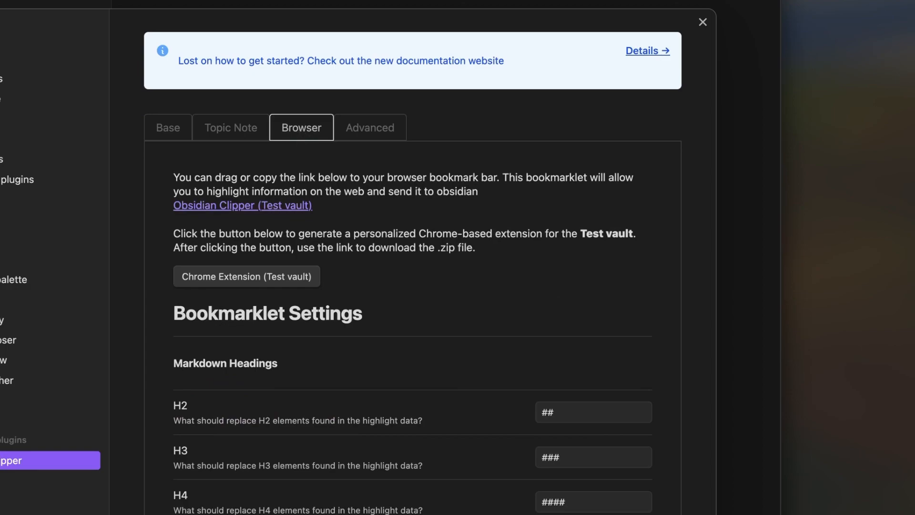
mouse_move(438, 273)
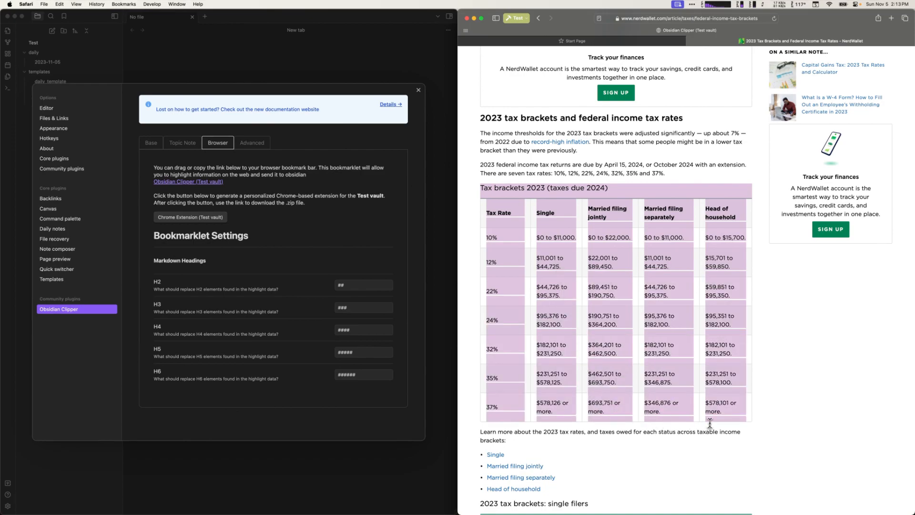
mouse_move(689, 34)
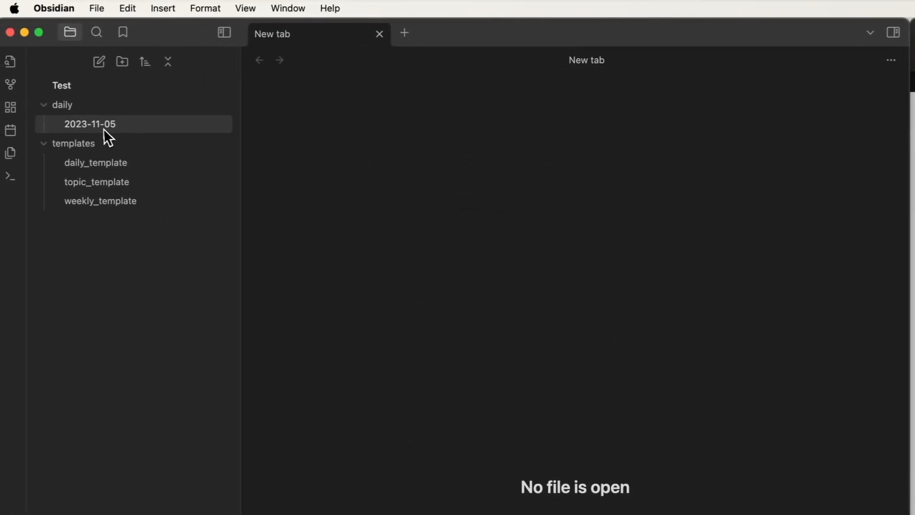
Step: Open the 2023-11-05 note from the daily folder to view the clipped tax brackets table
click(90, 124)
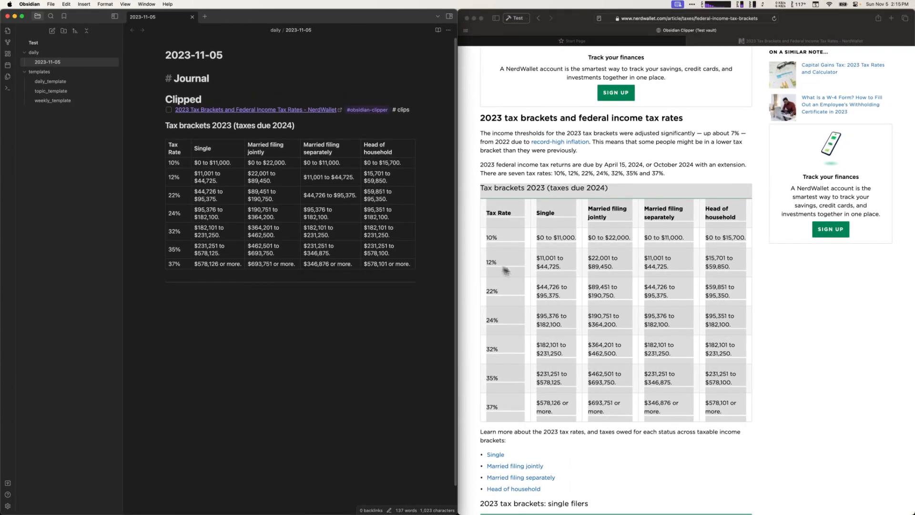
Step: Scroll the NerdWallet article down to the single filers tax brackets table
scroll(down, 3)
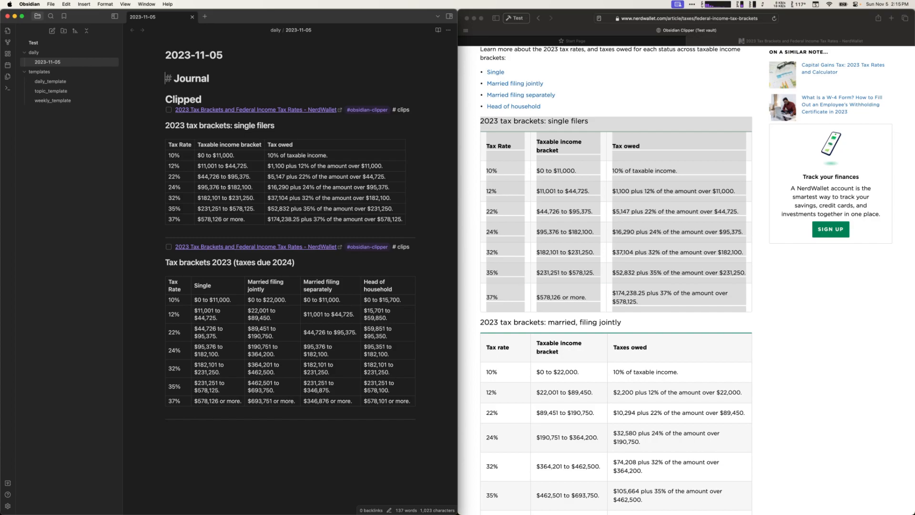
mouse_move(300, 86)
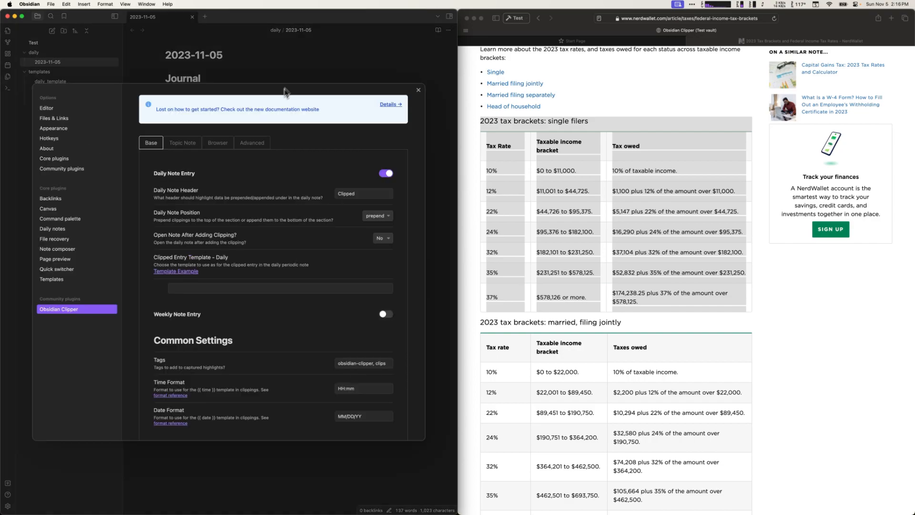
mouse_move(187, 274)
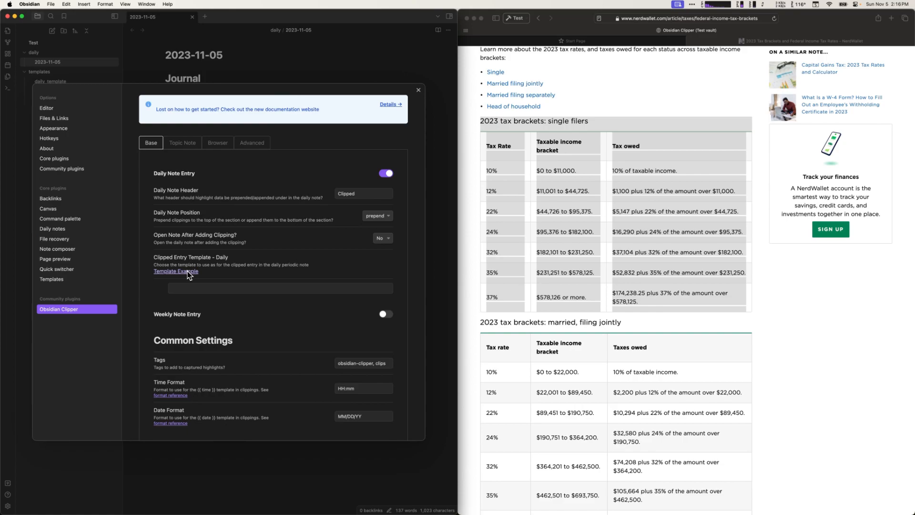
mouse_move(183, 280)
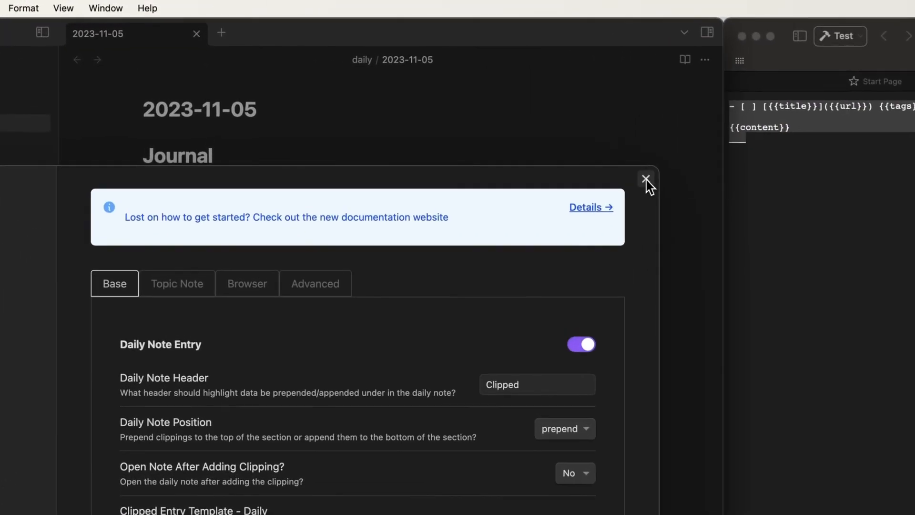
Step: Create a new note named clipper_template inside the templates folder
click(647, 179)
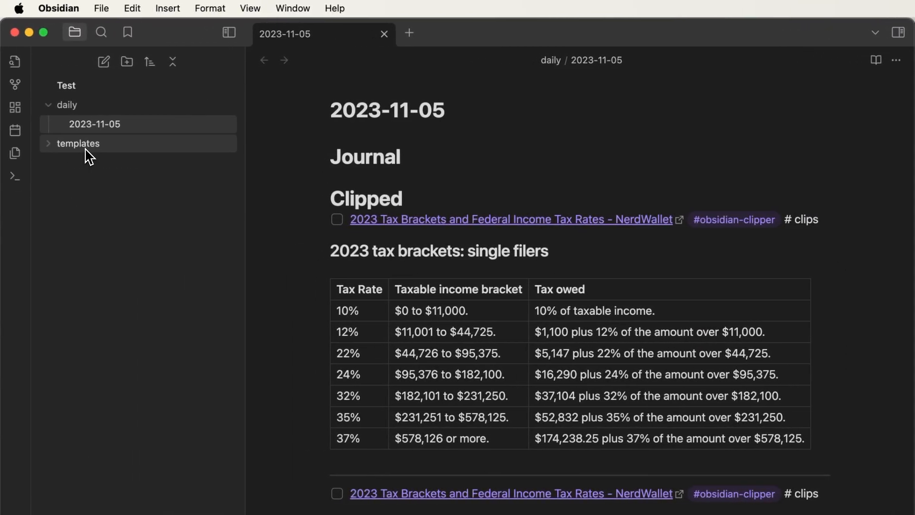
right_click(78, 143)
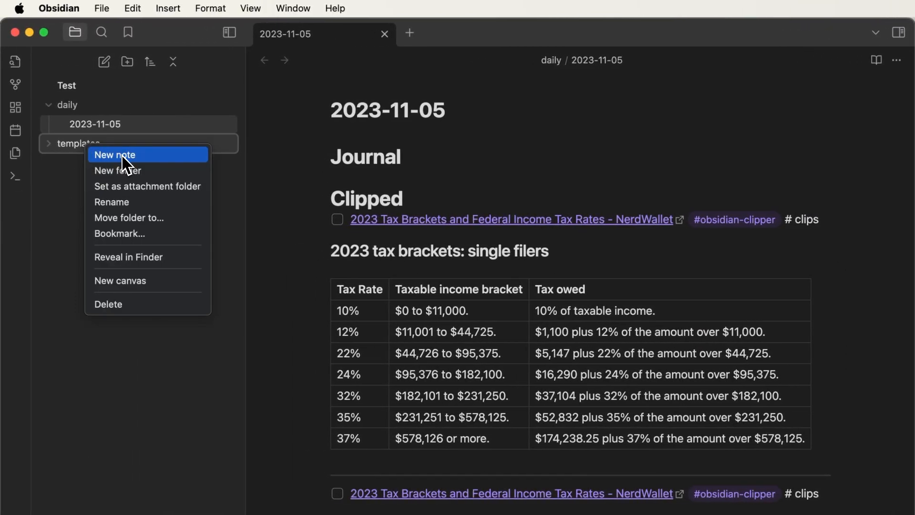
click(114, 155)
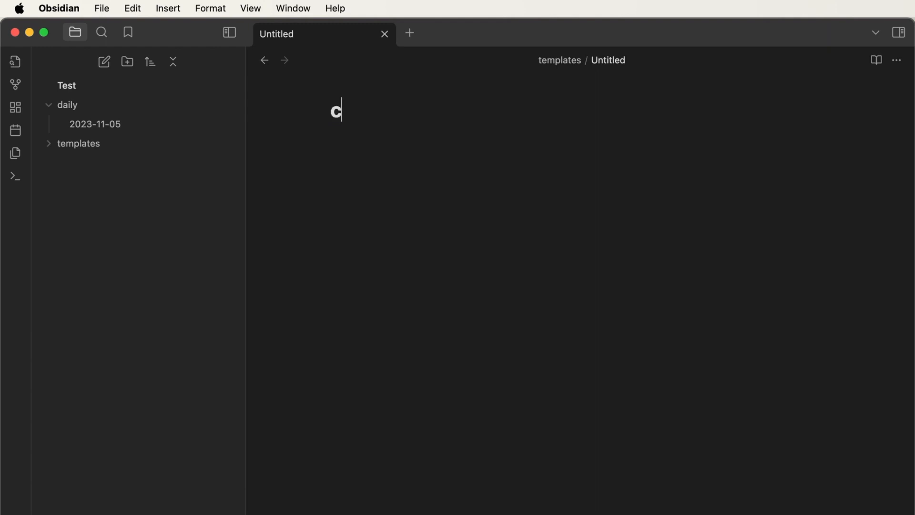
text(lipper+)
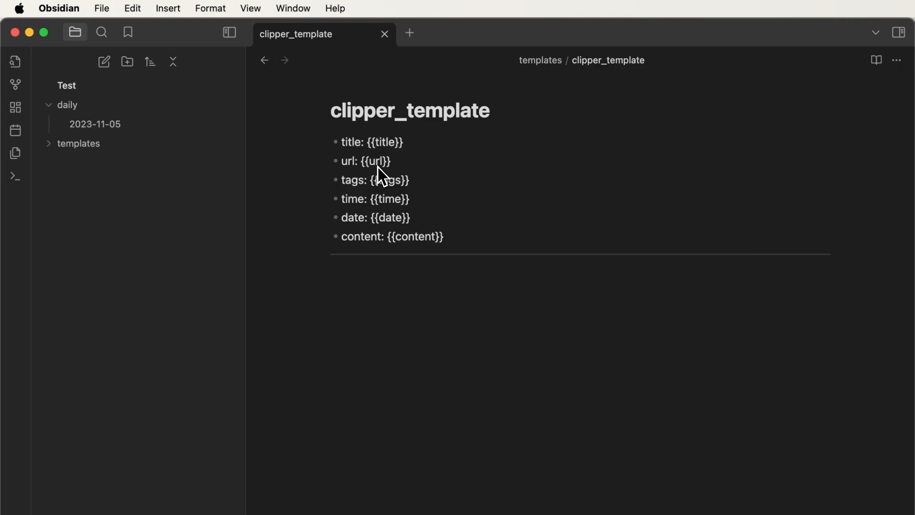
mouse_move(398, 201)
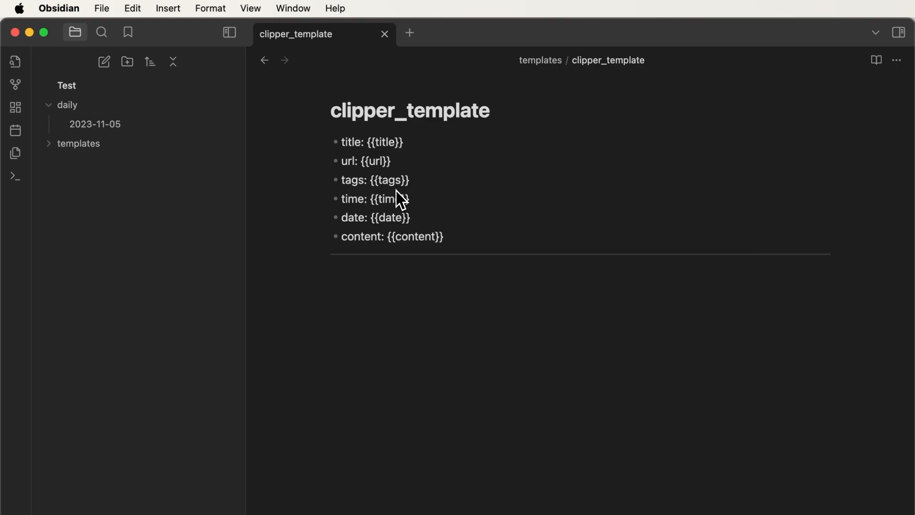
mouse_move(371, 224)
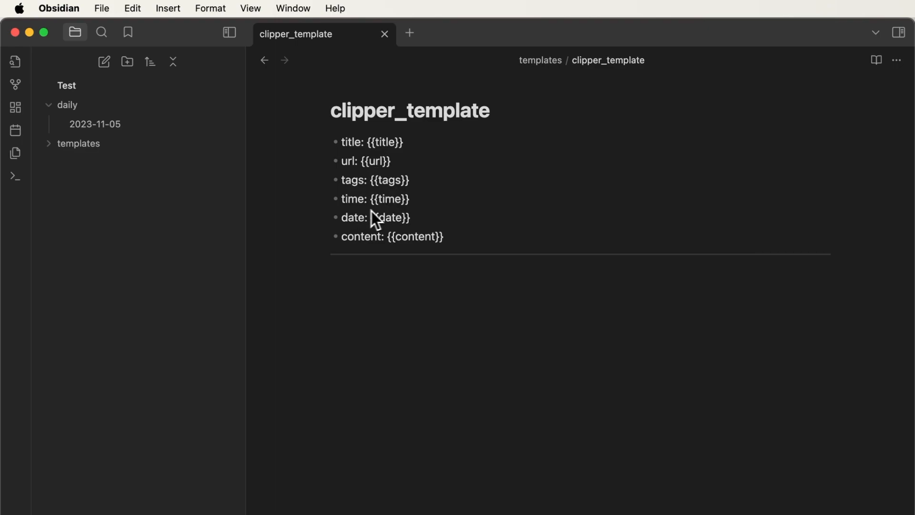
mouse_move(390, 242)
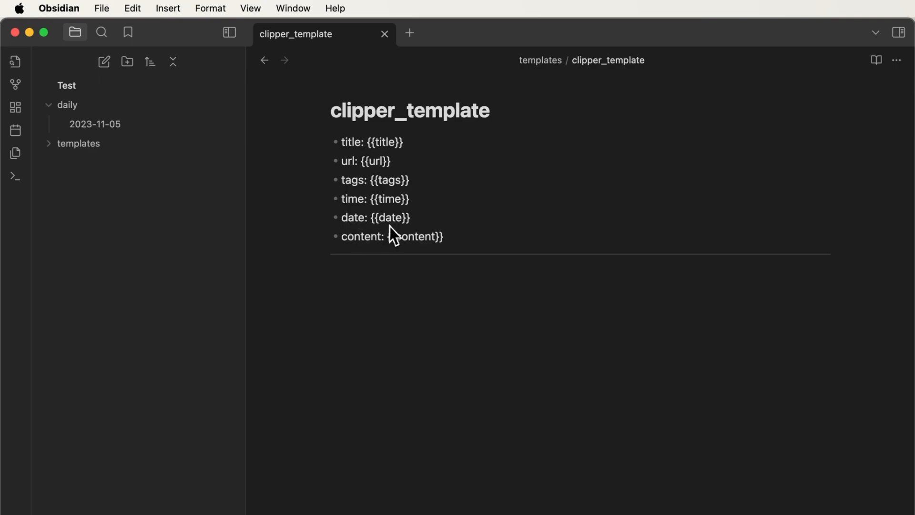
mouse_move(380, 261)
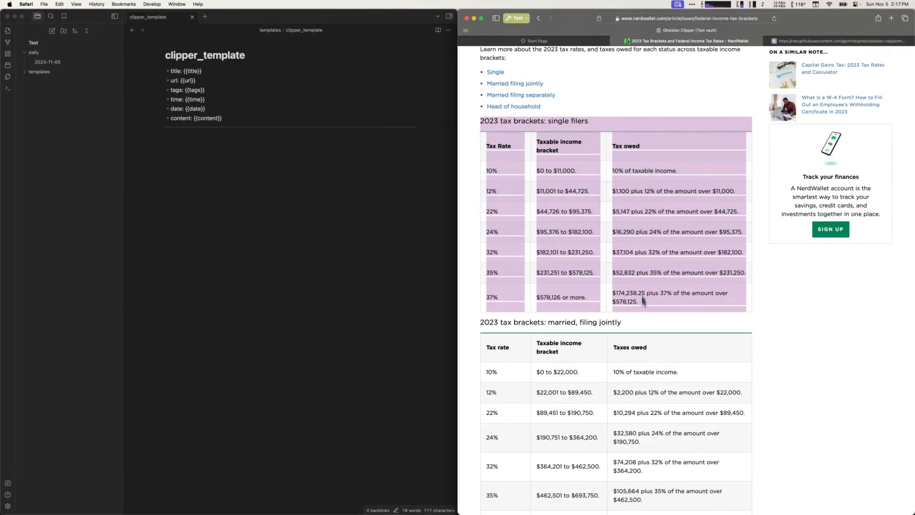
Step: Select the 'How income tax brackets work' section of the NerdWallet article for clipping
scroll(down, 3)
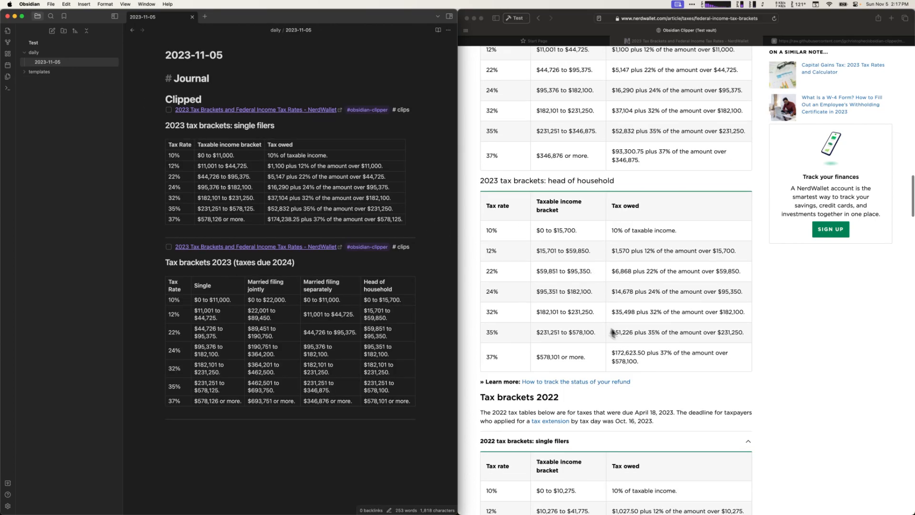
scroll(down, 3)
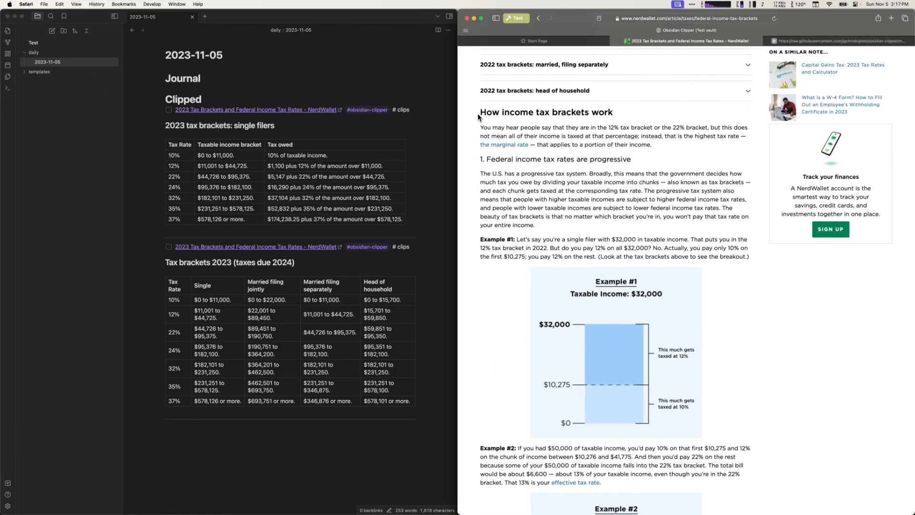
drag(479, 113, 749, 257)
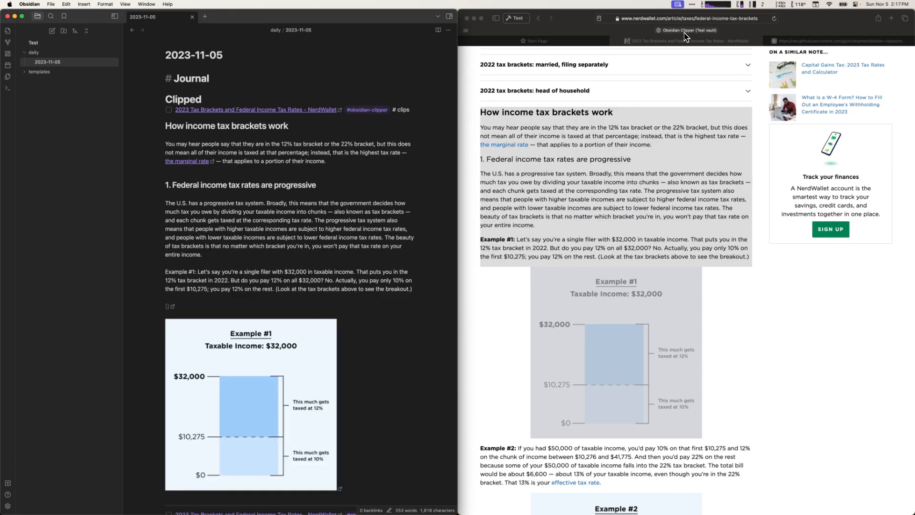
mouse_move(389, 175)
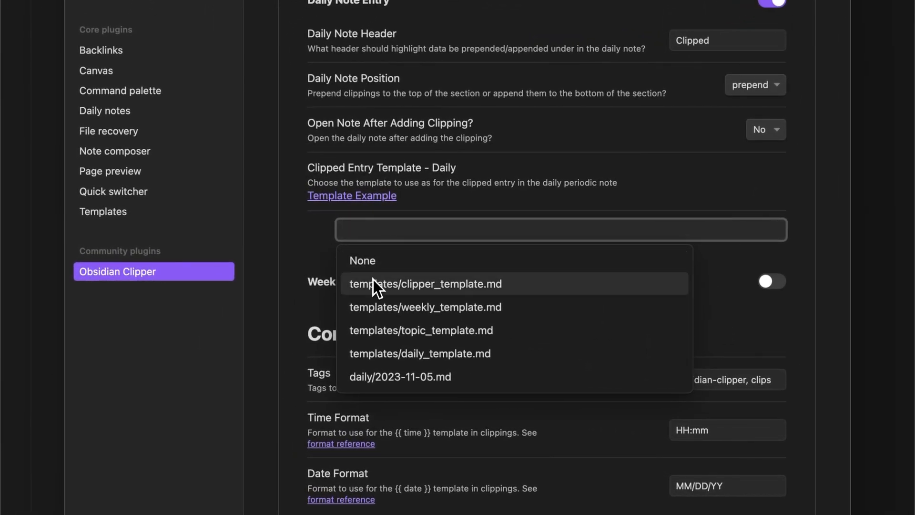
Step: Set Clipped Entry Template - Daily to templates/clipper_template.md
text(template)
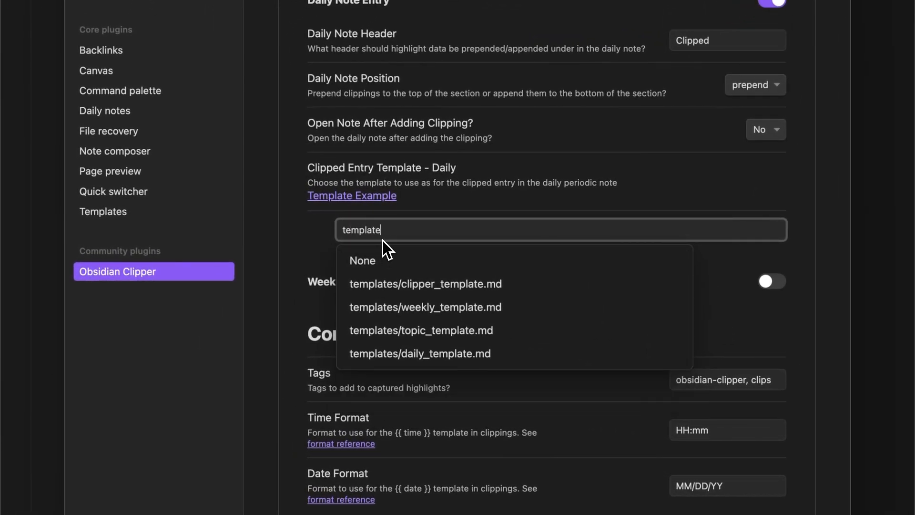
click(425, 284)
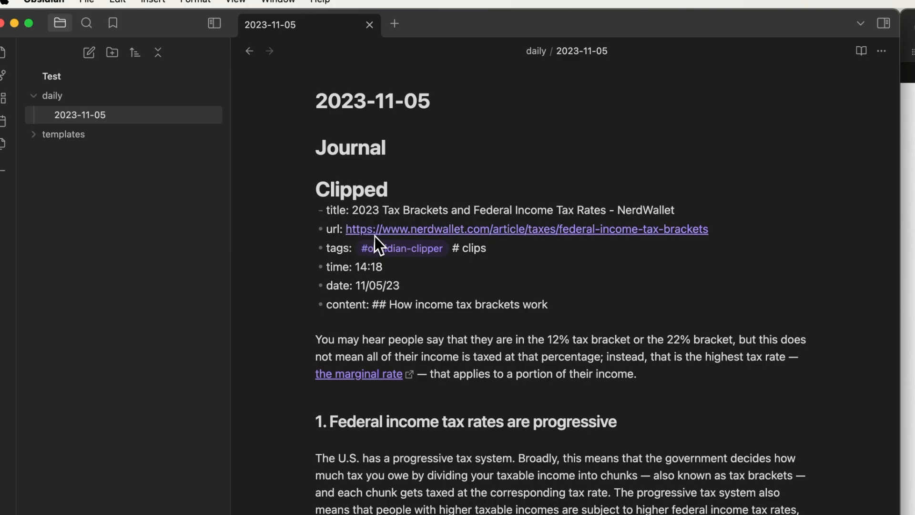
mouse_move(359, 278)
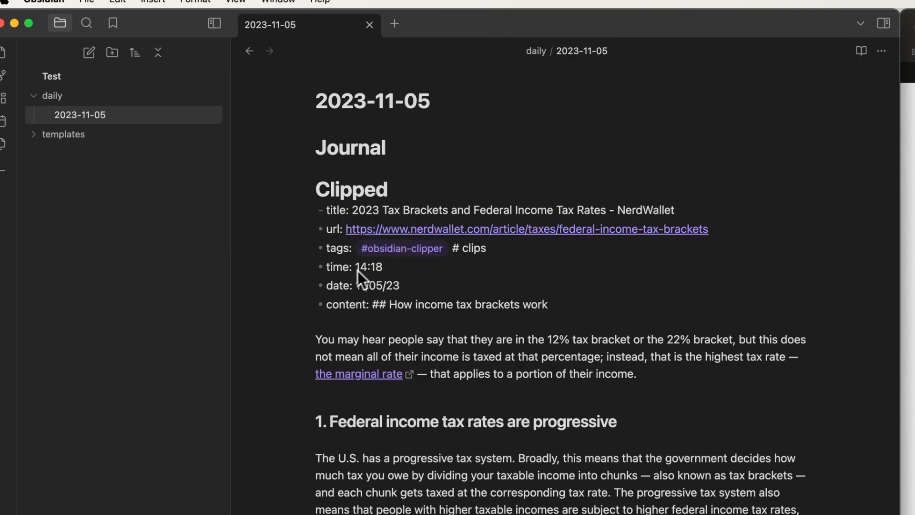